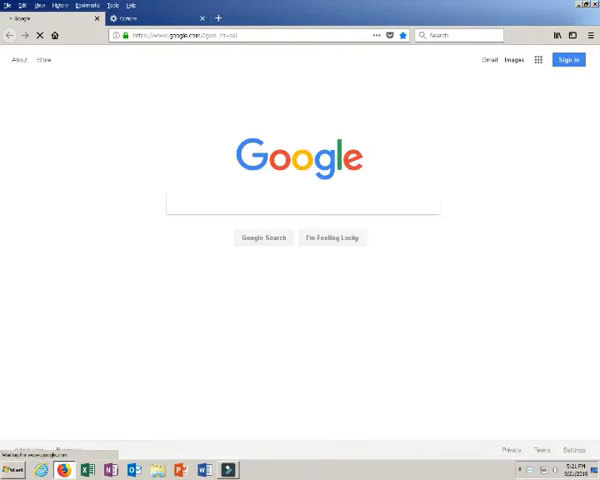
# Step: Search Google for 'ocps launchpad' and open the Launchpad ClassLink sign-in result
pyautogui.click(302, 203)
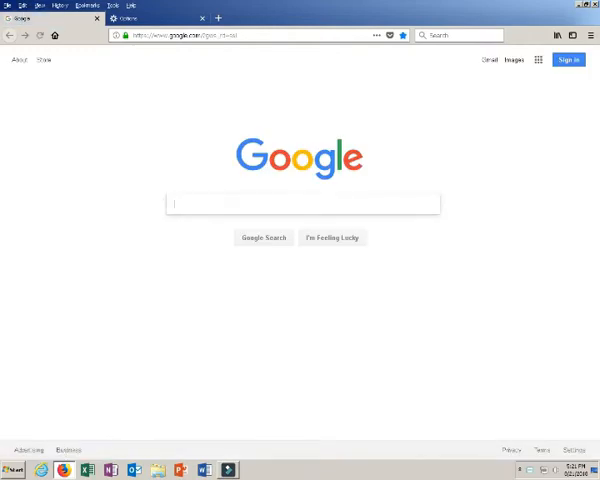
pyautogui.write('o')
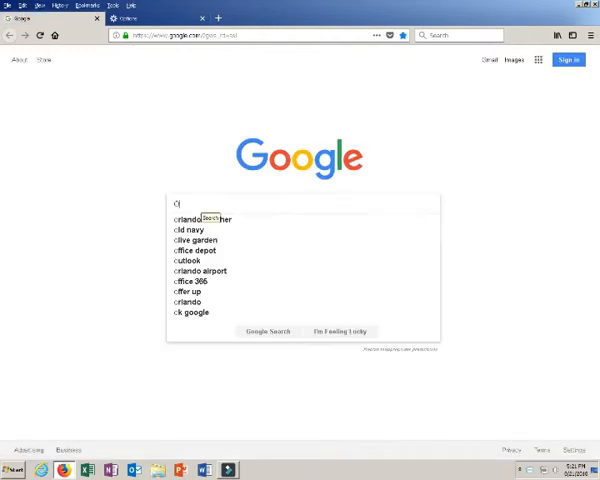
pyautogui.write('ocps')
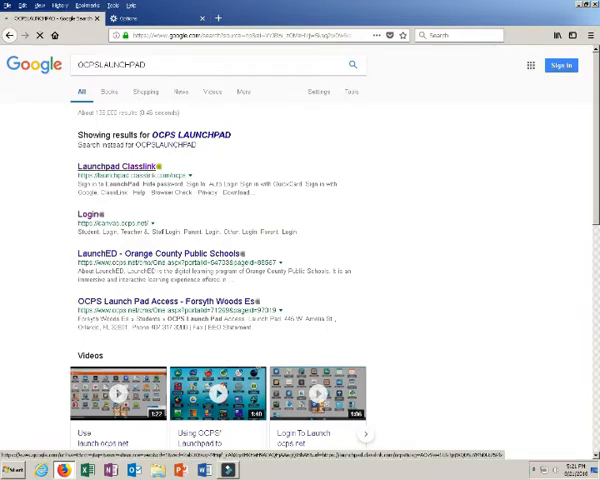
pyautogui.click(108, 166)
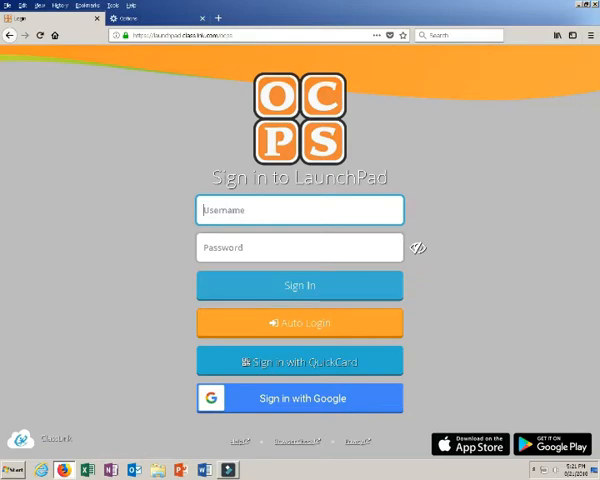
# Step: Enter the student's 4804 number as the LaunchPad username
pyautogui.write('Y')
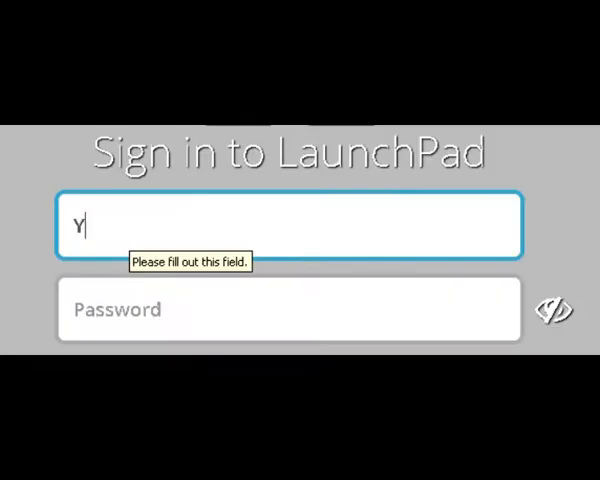
pyautogui.write('OUR STUDENT')
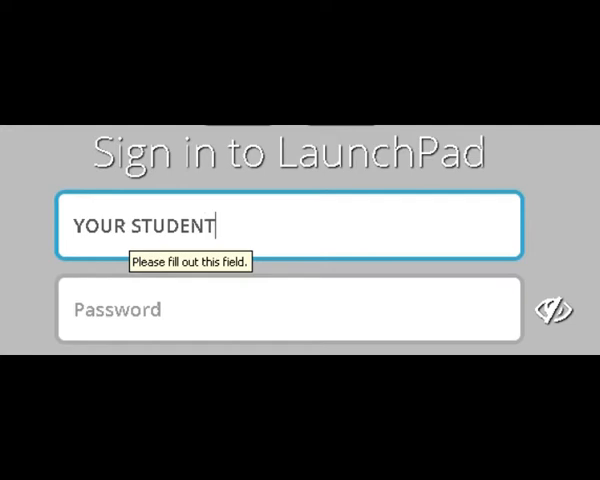
pyautogui.write('S 48')
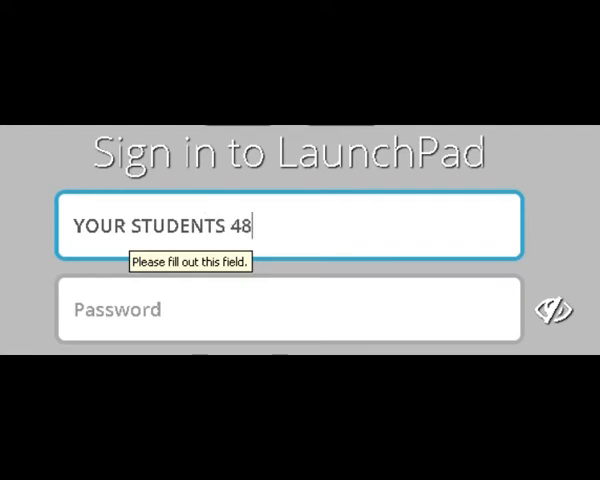
pyautogui.write('04 NUM')
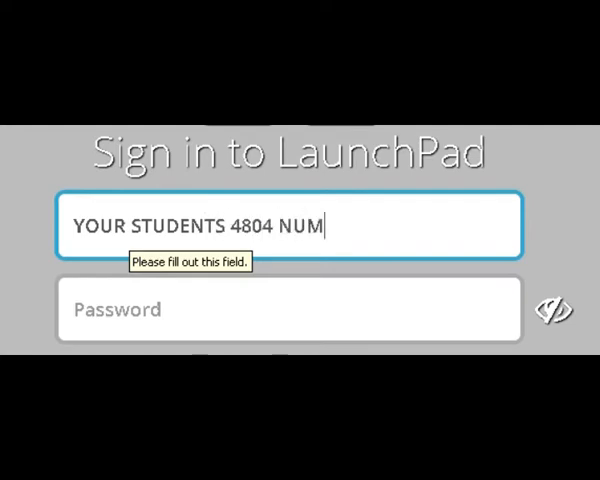
pyautogui.write('BER')
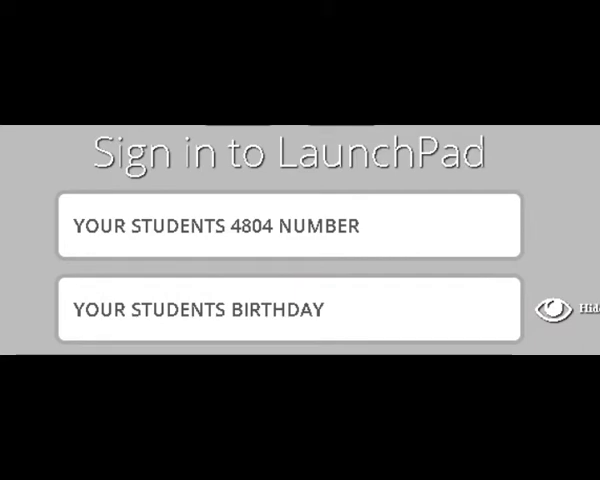
# Step: Enter the student's birthday as a YYYYMMDD password and sign in
pyautogui.write('YE')
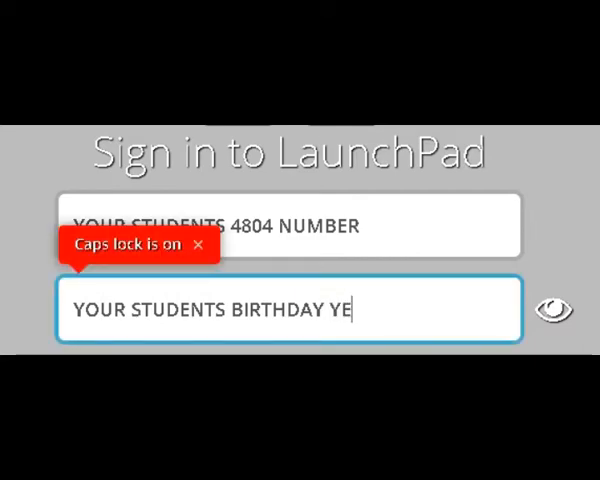
pyautogui.press('Backspace')
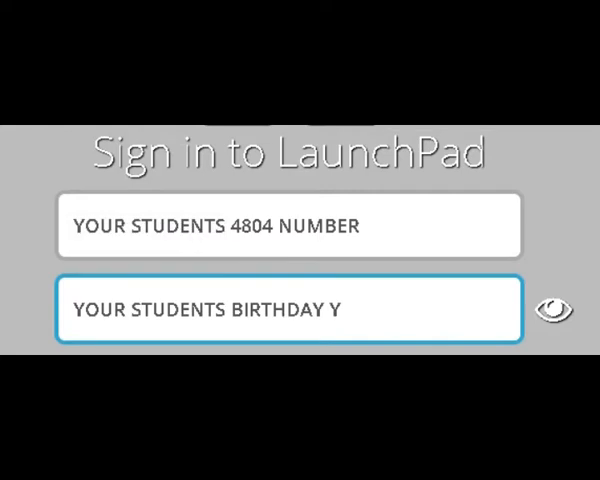
pyautogui.write('Y')
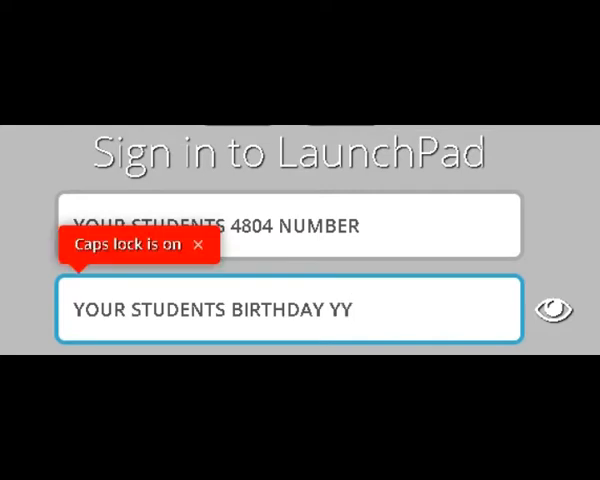
pyautogui.write('YY')
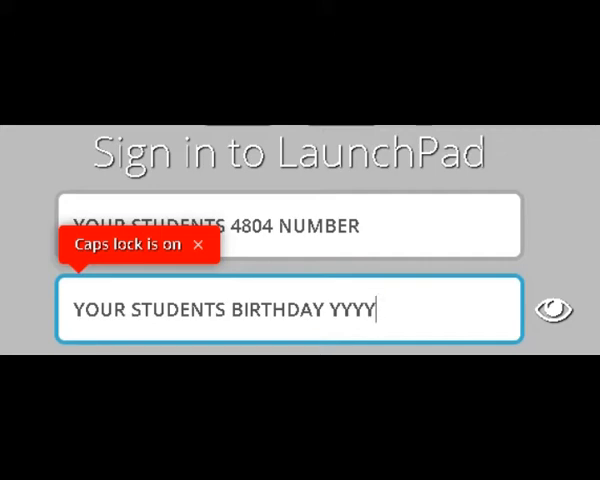
pyautogui.write('MMDD')
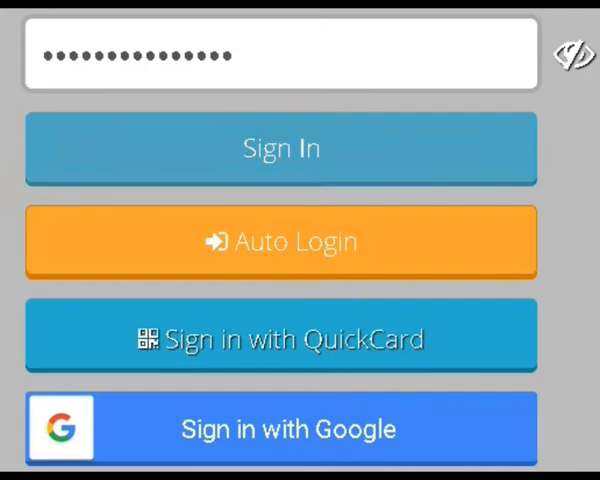
pyautogui.click(281, 148)
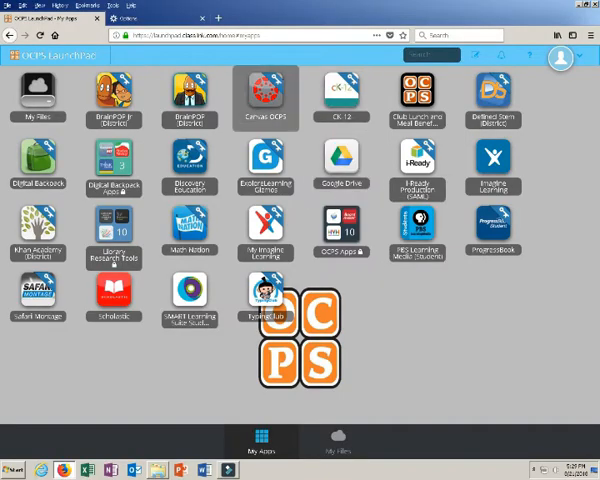
# Step: Open the Canvas OCPS app tile from the LaunchPad My Apps dashboard
pyautogui.click(266, 90)
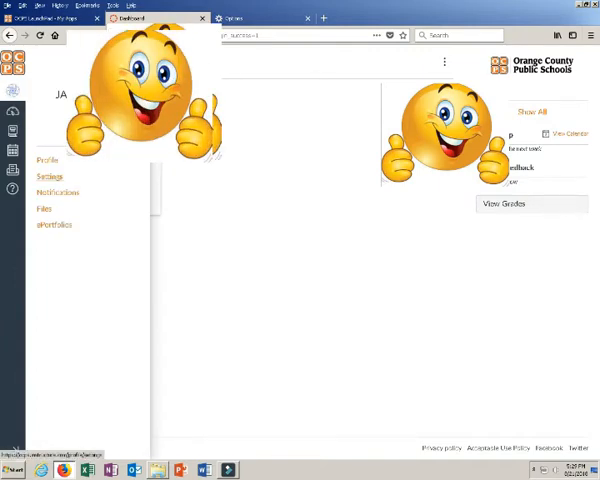
# Step: Open Canvas account Settings and generate a code with 'Pair with Observer'
pyautogui.click(50, 176)
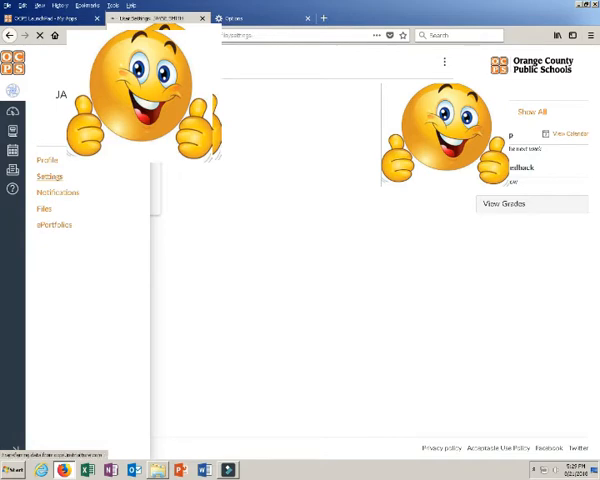
pyautogui.click(50, 176)
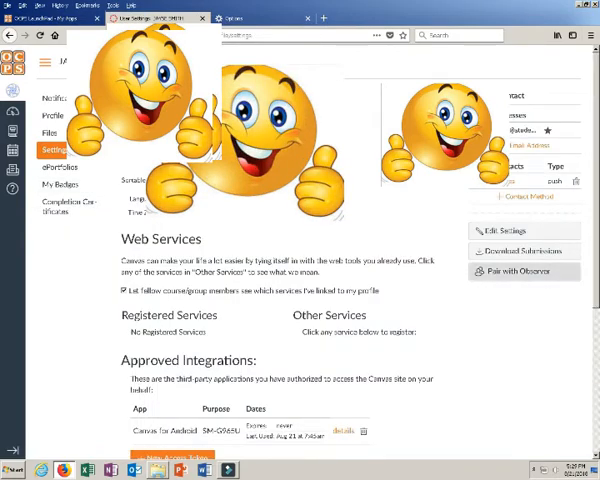
pyautogui.click(520, 270)
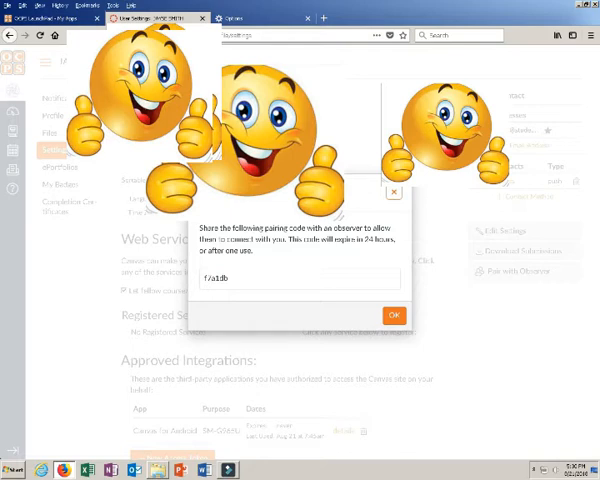
pyautogui.click(393, 314)
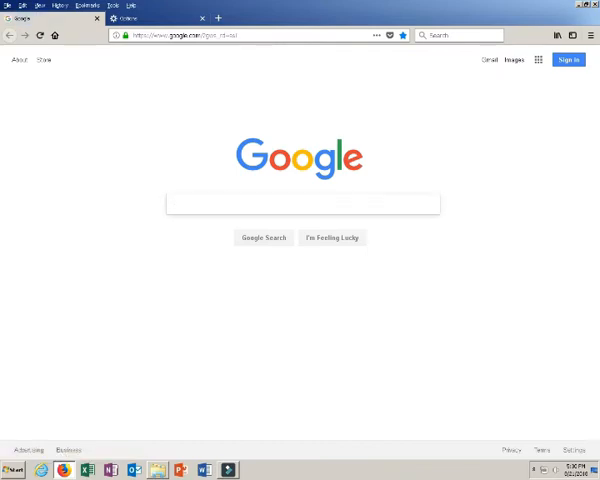
# Step: Search Google for 'bay meadows' and choose the Bay Meadows Elementary suggestion
pyautogui.write('bay med')
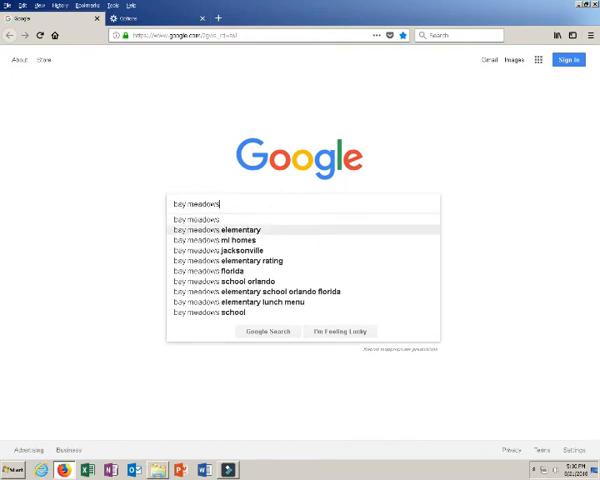
pyautogui.click(221, 229)
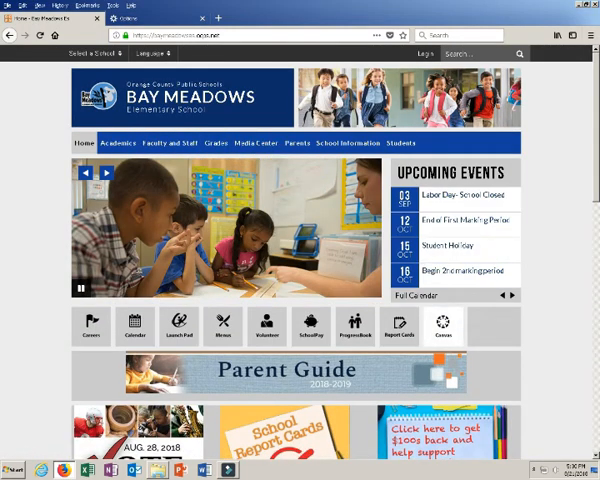
# Step: Go from the school's Canvas page to Parent Login and open the parent account signup form
pyautogui.click(442, 327)
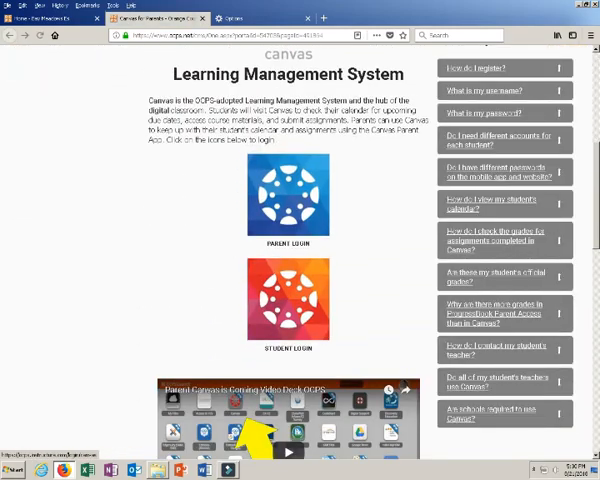
pyautogui.moveTo(288, 193)
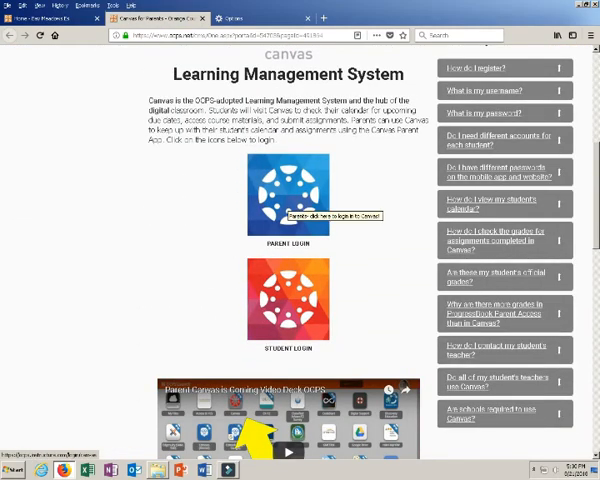
pyautogui.click(289, 195)
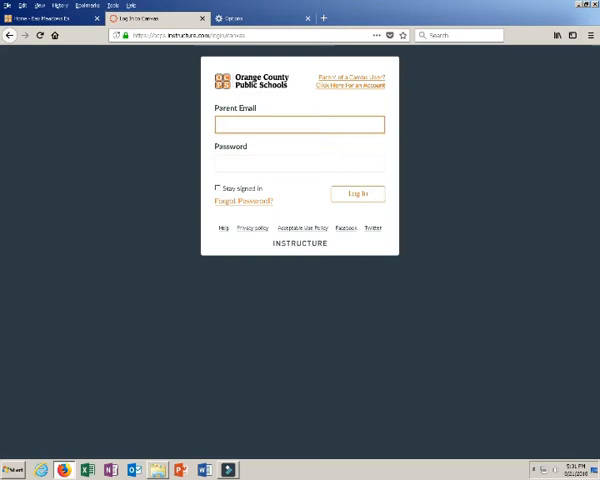
pyautogui.click(354, 84)
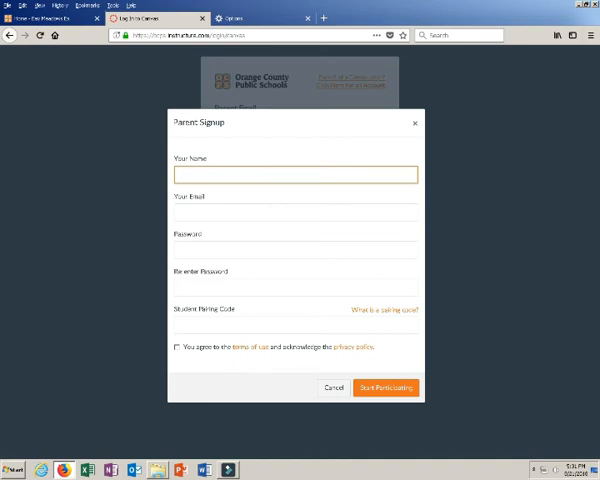
# Step: Type the pairing code into the Student Pairing Code field, then cancel the Parent Signup form
pyautogui.click(295, 174)
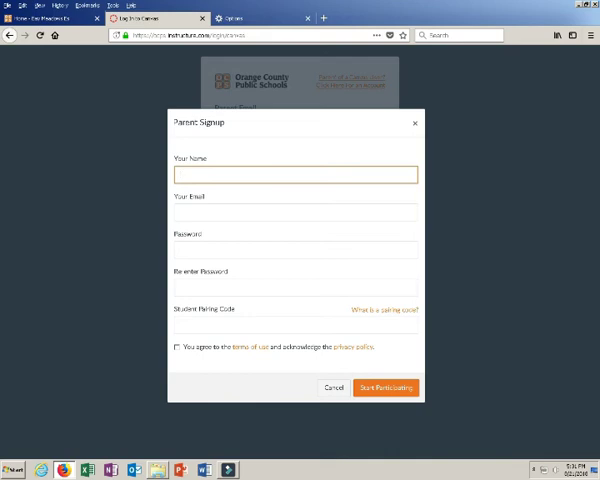
pyautogui.click(296, 325)
pyautogui.write('this is where you type')
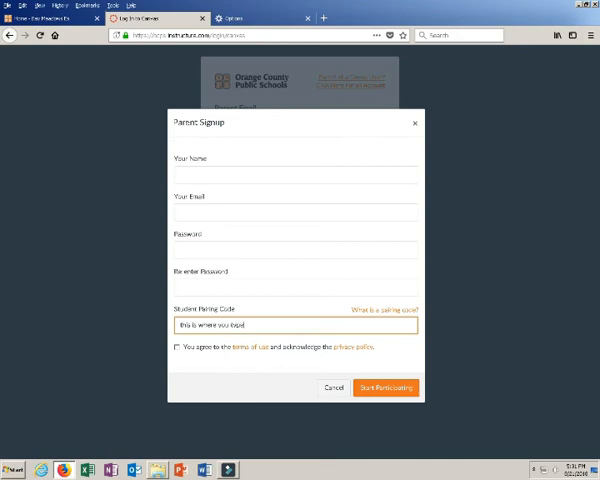
pyautogui.write('the pairing code')
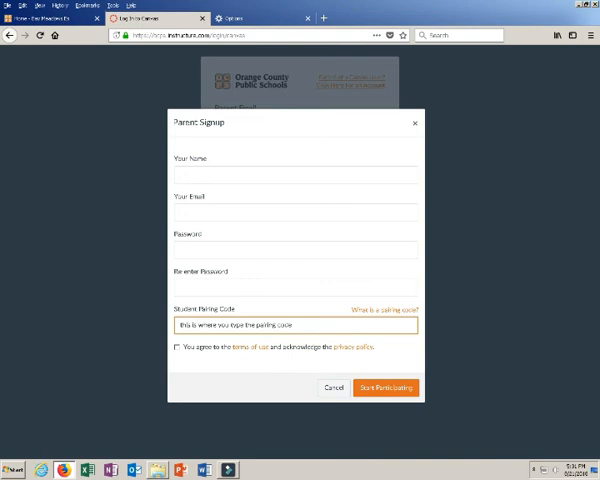
pyautogui.click(414, 123)
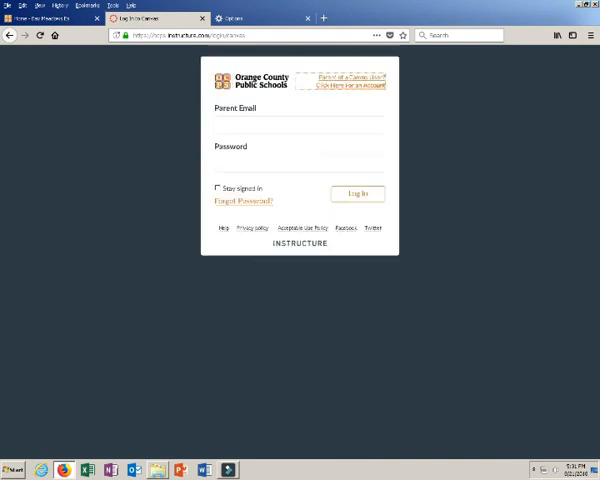